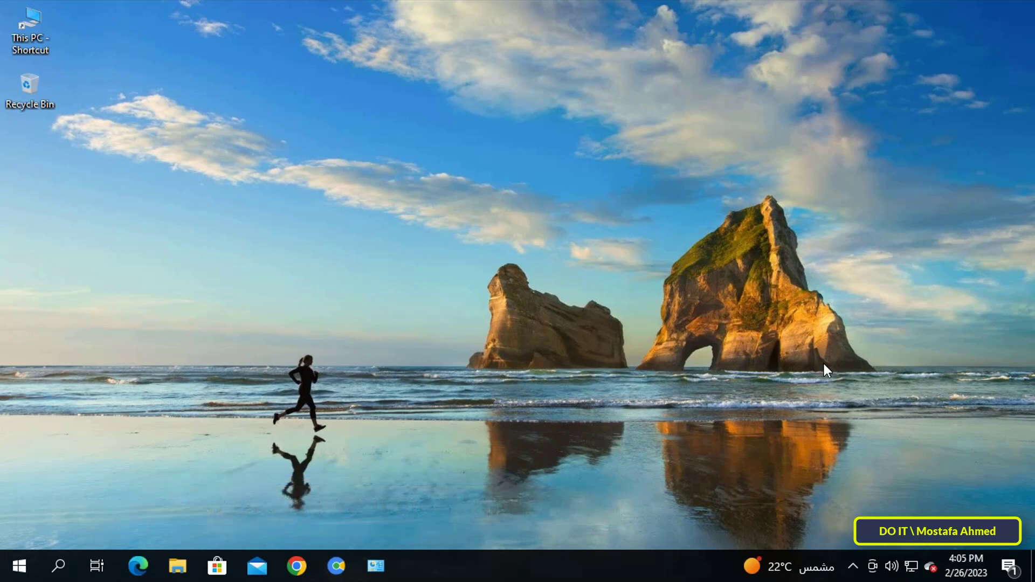
pyautogui.moveTo(677, 277)
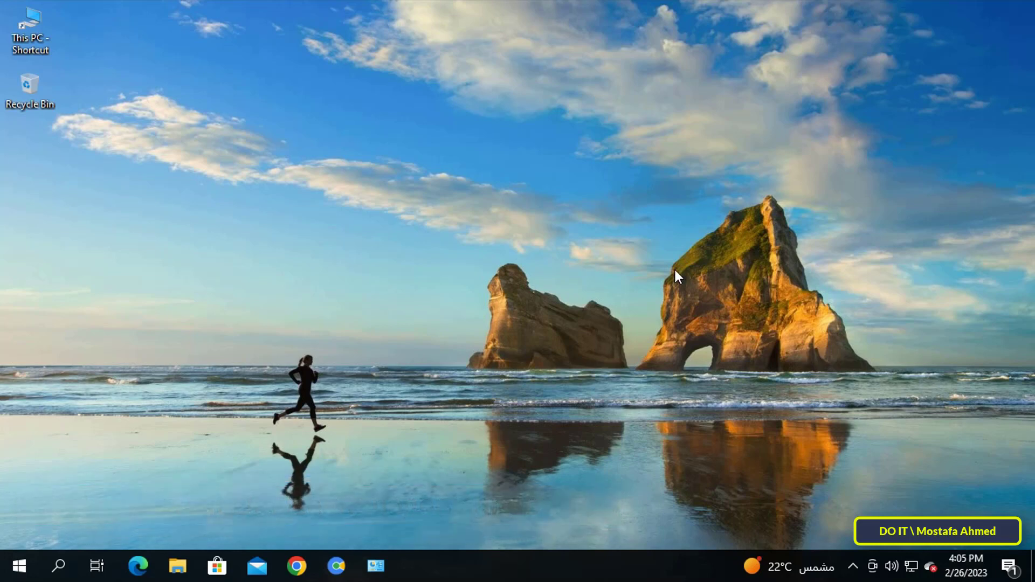
pyautogui.moveTo(460, 196)
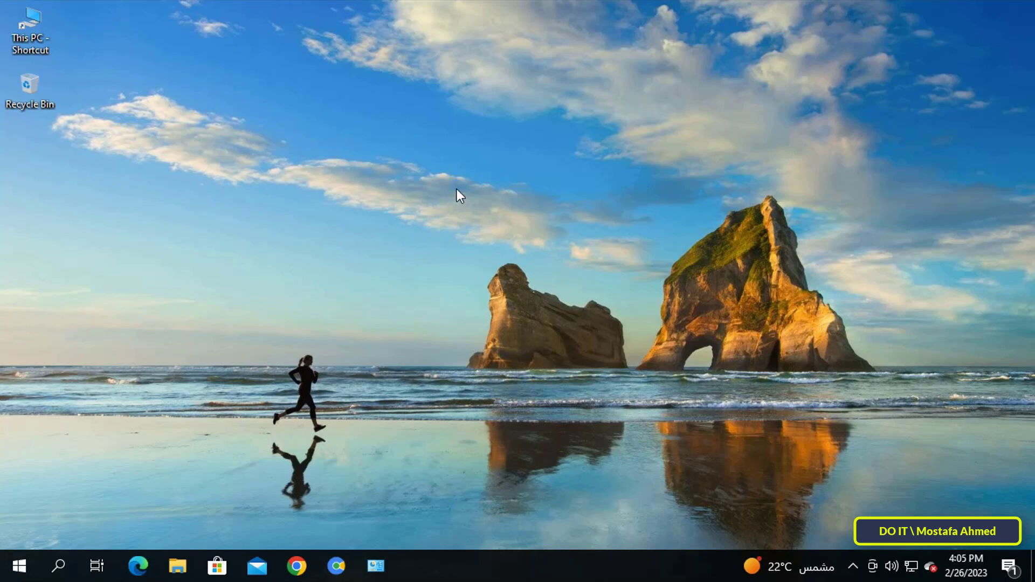
# Start a new desktop shortcut from the desktop's New context menu.
pyautogui.rightClick(460, 197)
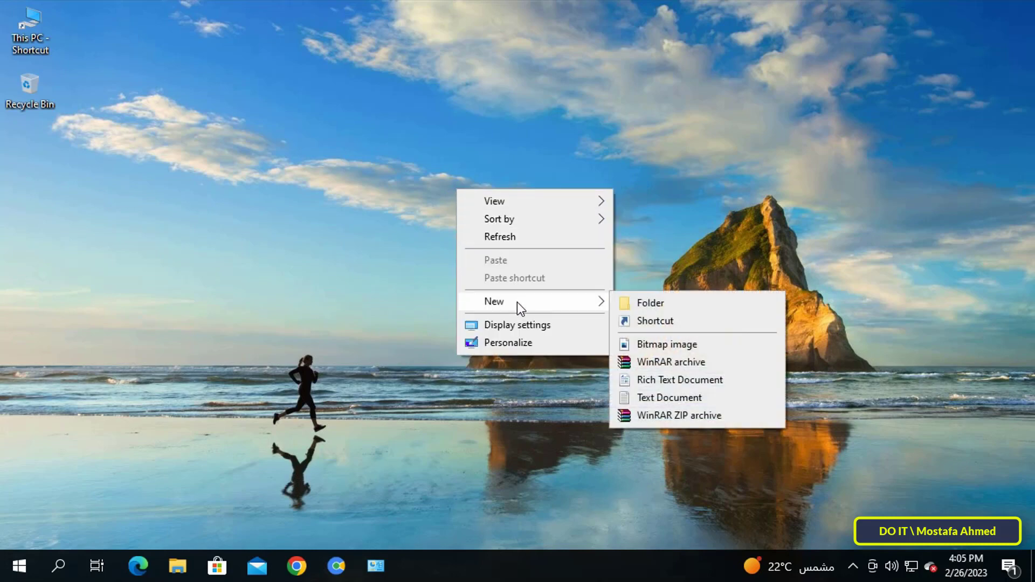
pyautogui.moveTo(697, 380)
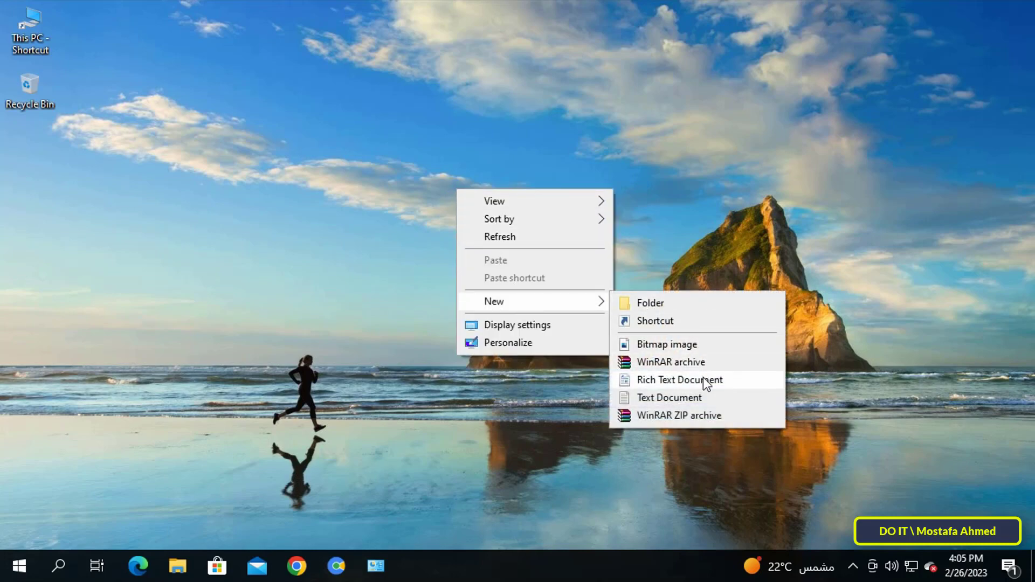
pyautogui.click(654, 321)
pyautogui.write('d')
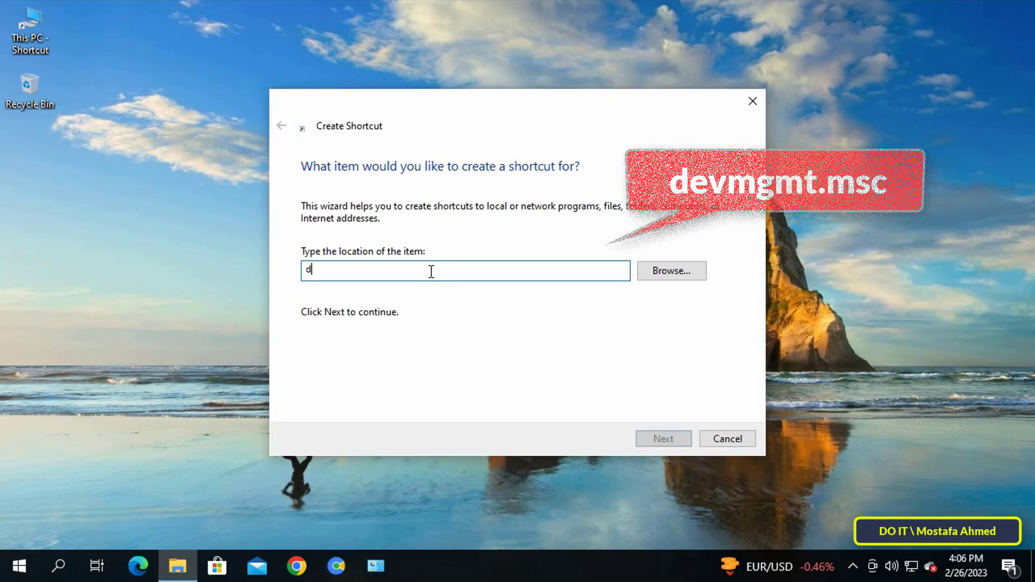
# Point the new shortcut at devmgmt.msc as its item location.
pyautogui.write('ev')
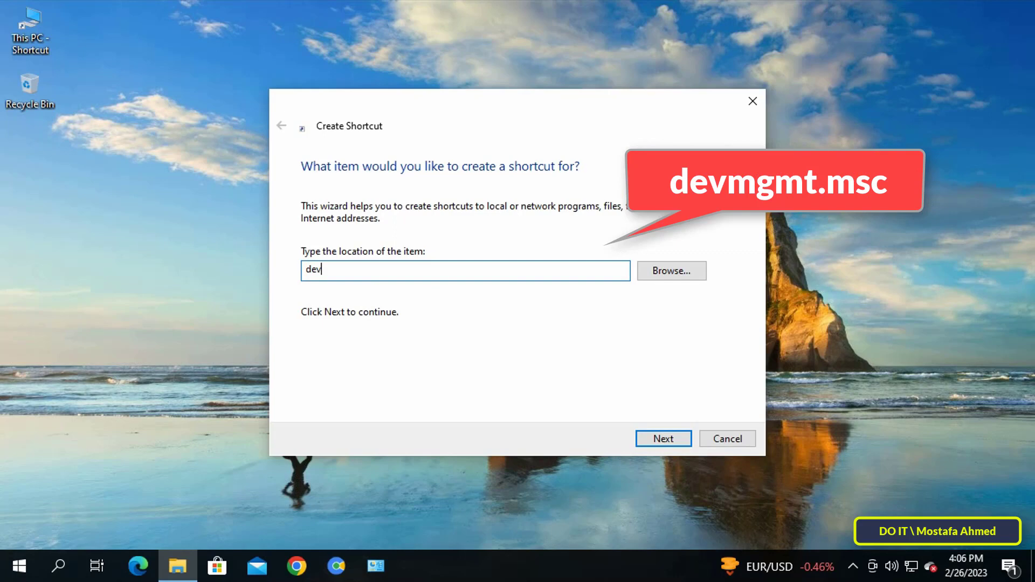
pyautogui.write('m')
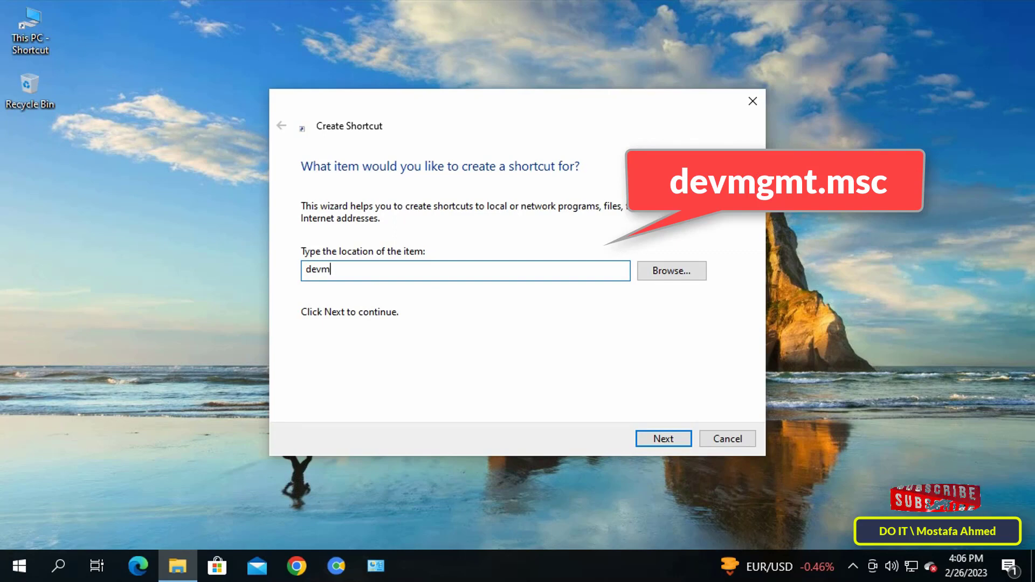
pyautogui.write('gmt')
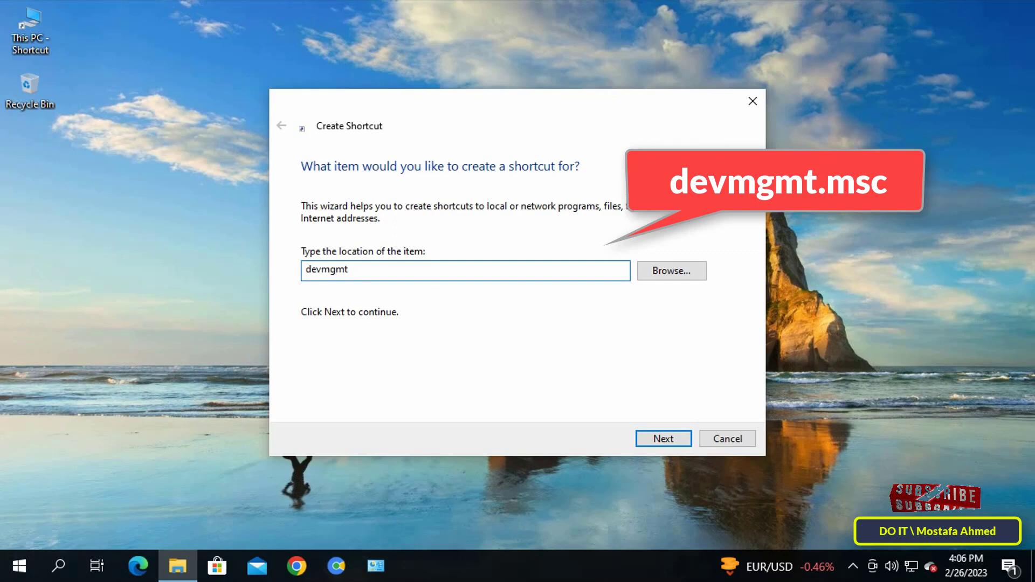
pyautogui.write('.msc')
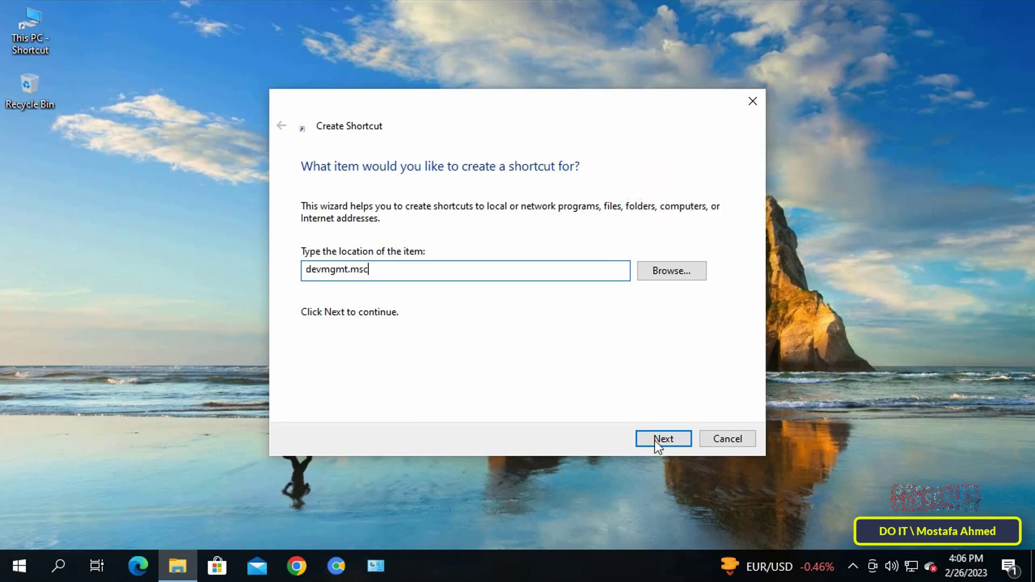
pyautogui.click(662, 439)
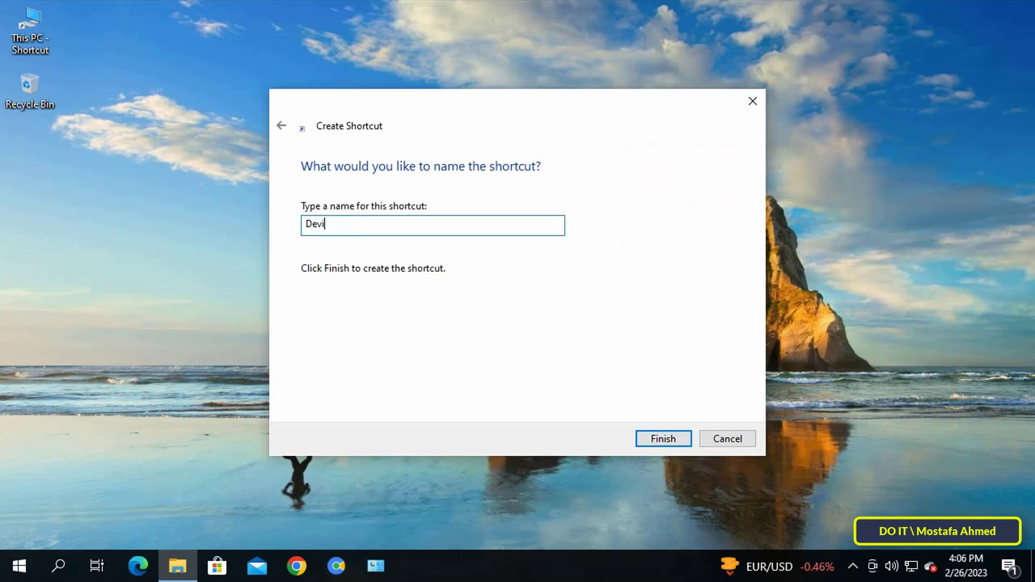
# Name the shortcut 'Device Manager' and finish the wizard.
pyautogui.write('ce')
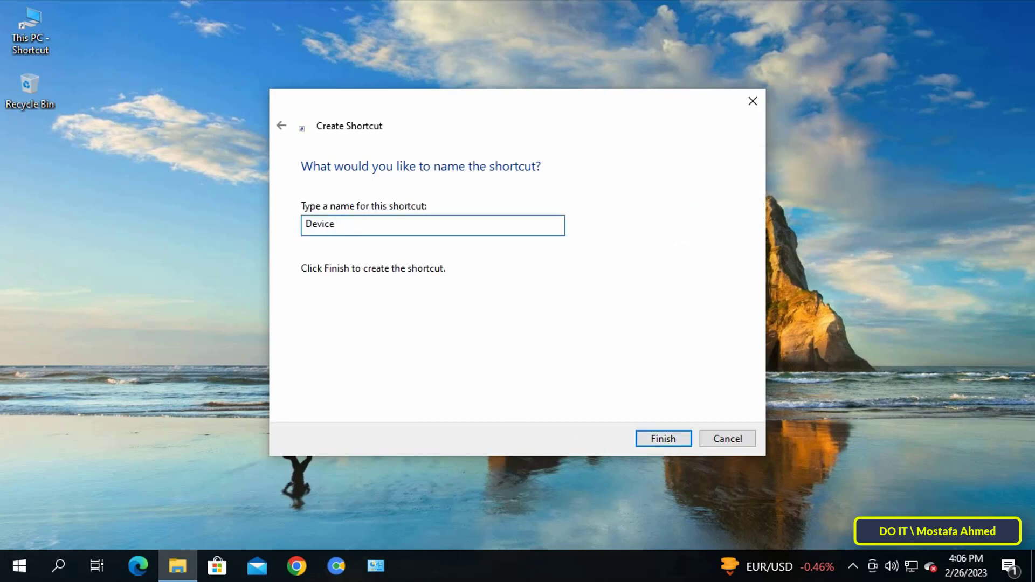
pyautogui.write('Manager')
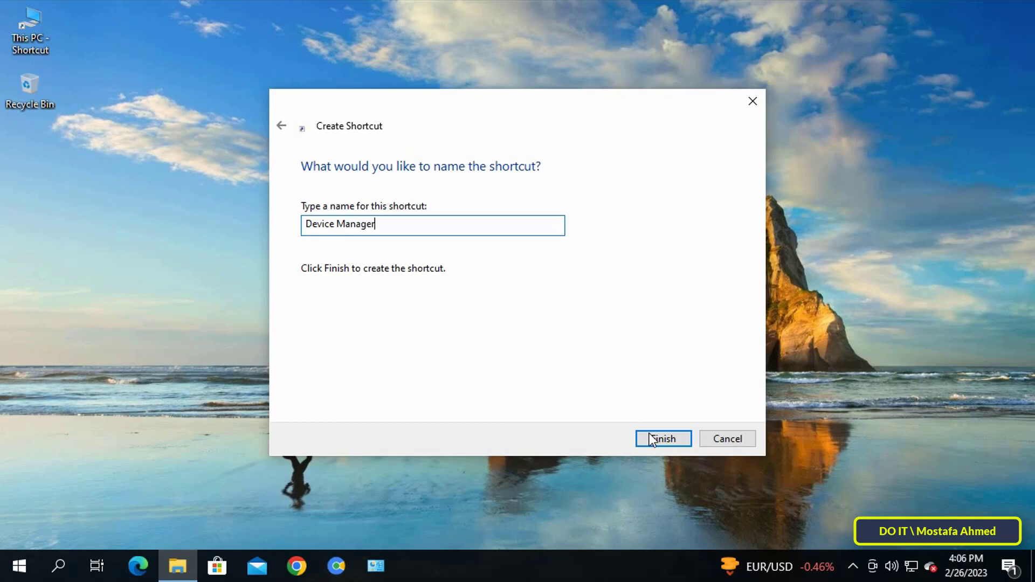
pyautogui.click(662, 438)
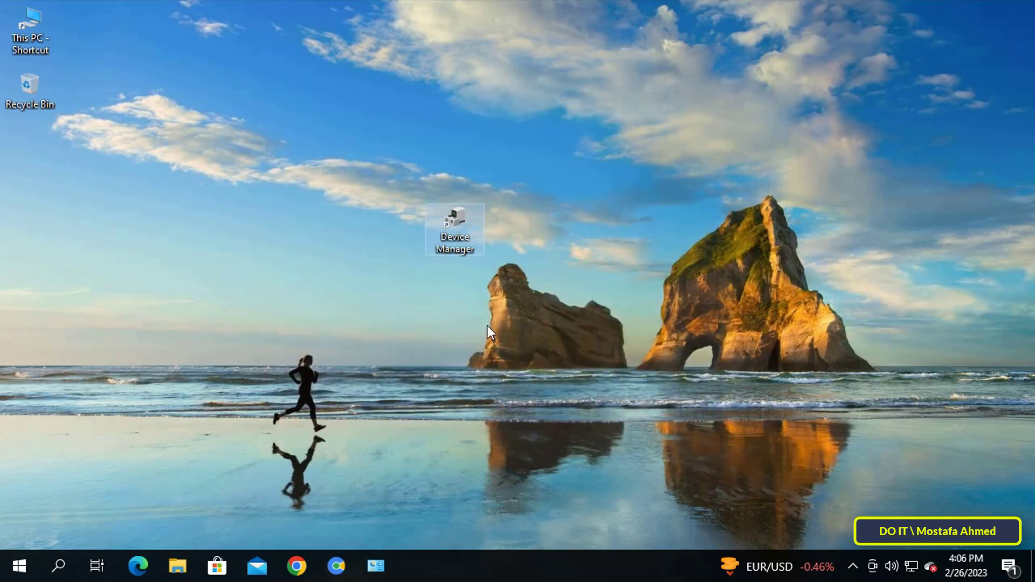
pyautogui.moveTo(460, 238)
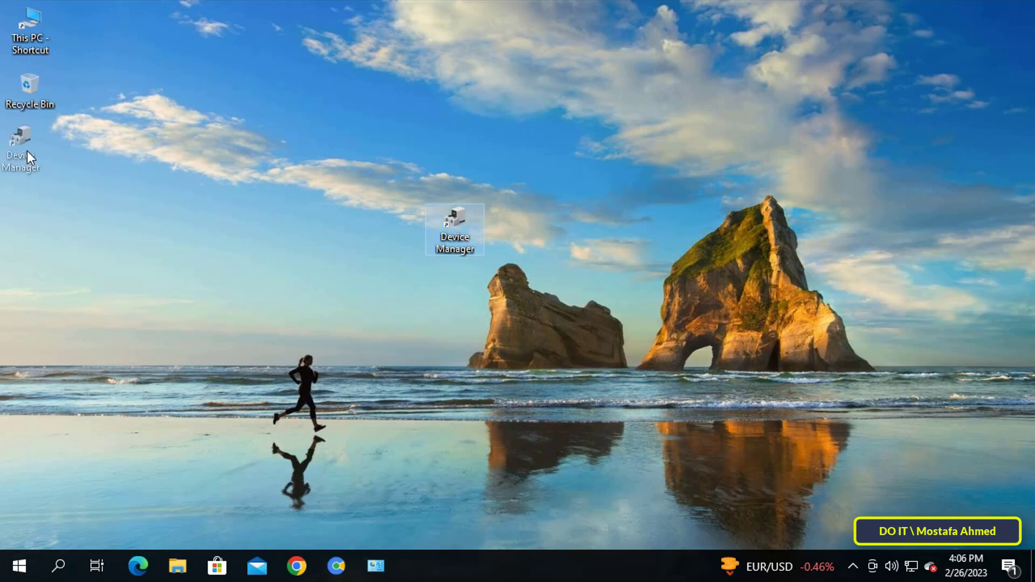
# Launch Device Manager from the new 'Device Manager' desktop shortcut.
pyautogui.doubleClick(454, 224)
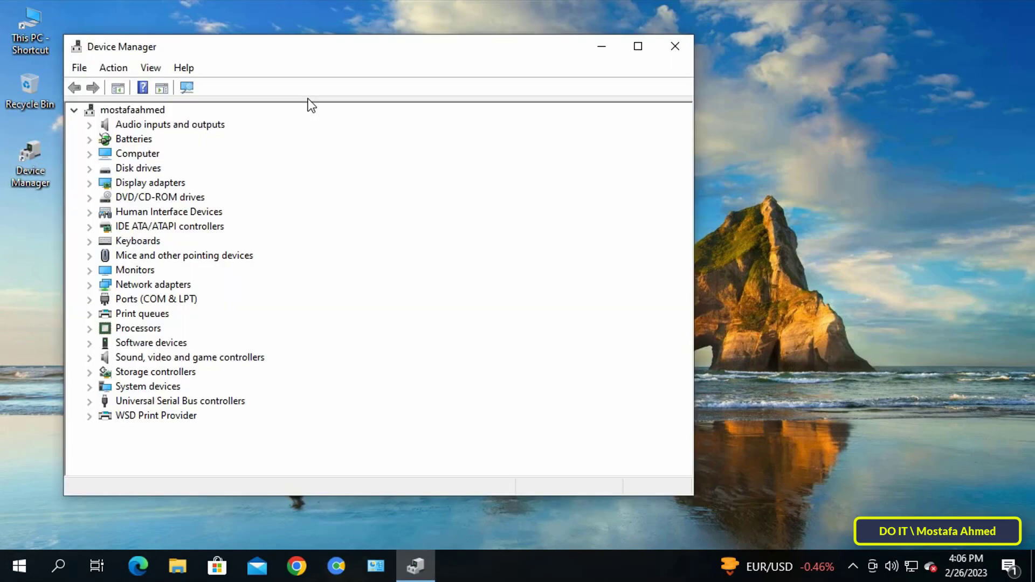
pyautogui.moveTo(144, 420)
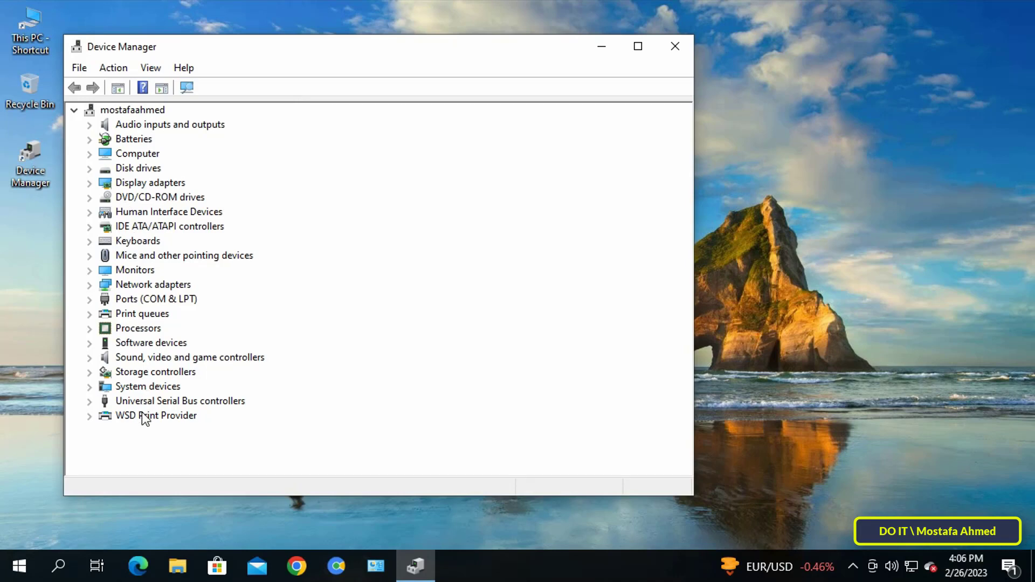
pyautogui.moveTo(550, 397)
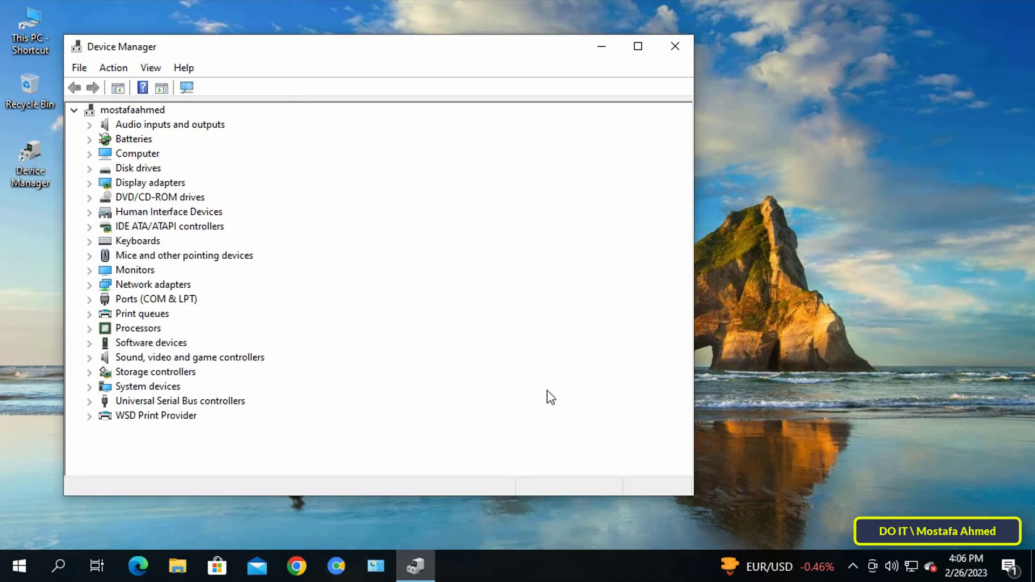